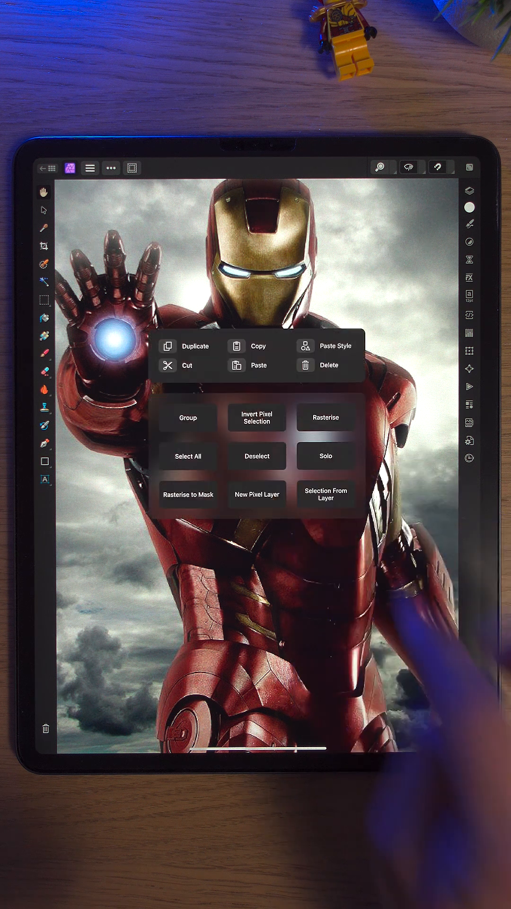
- Paste the IRON MAN title image from Chrome, allowing clipboard access
{"action": "left_click", "coordinate": [259, 365]}
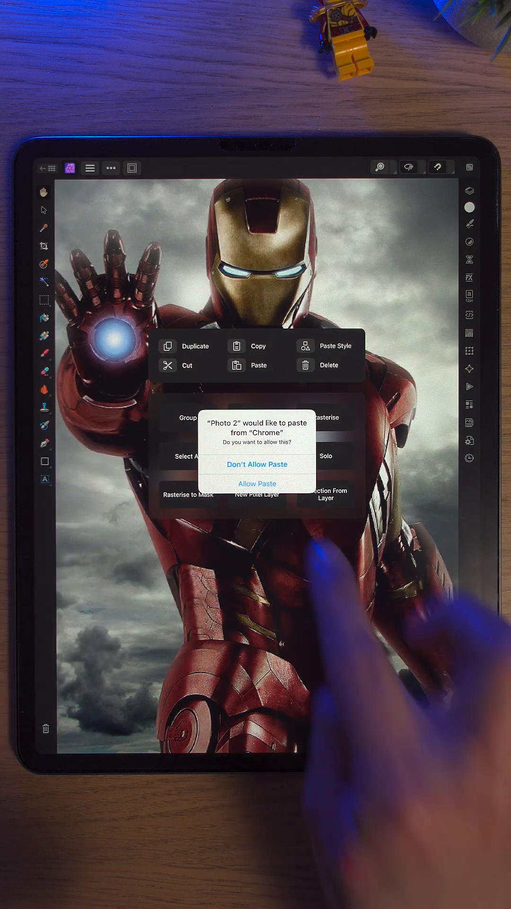
{"action": "left_click", "coordinate": [256, 483]}
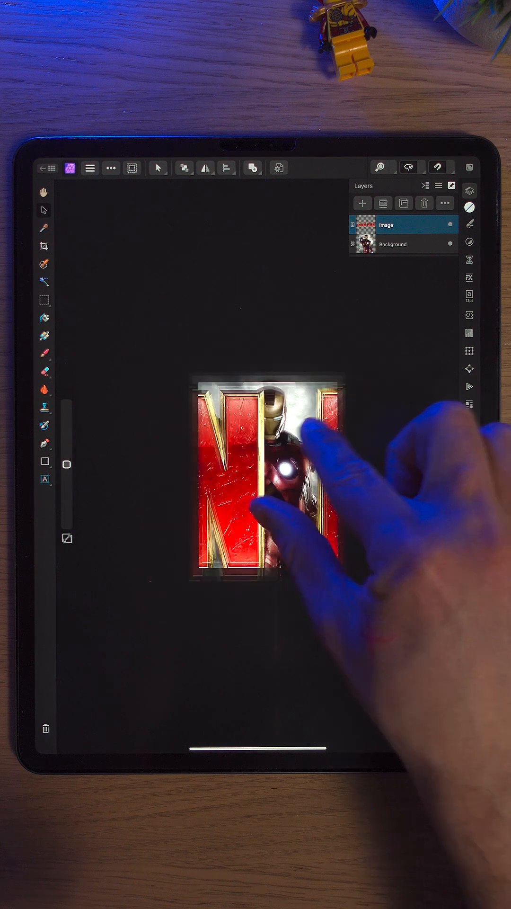
- Zoom to fit so the whole photo with the pasted title is visible
{"action": "left_click", "coordinate": [381, 167]}
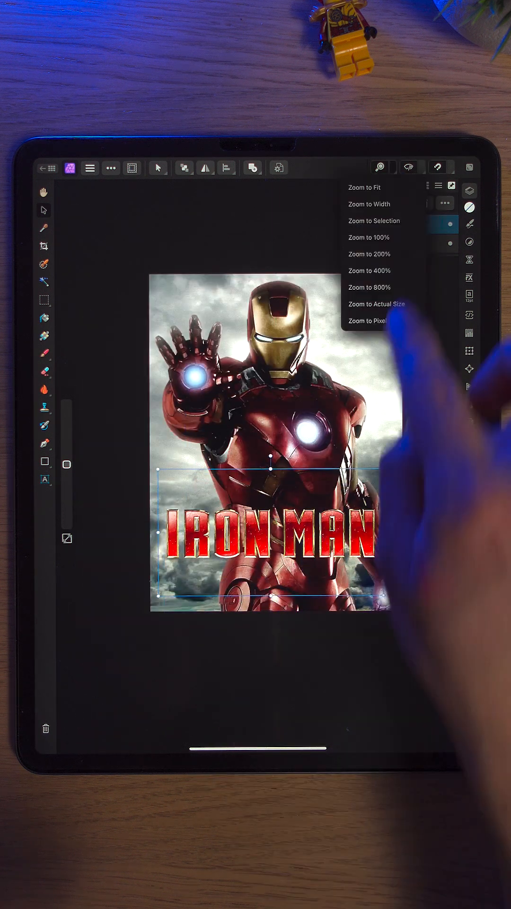